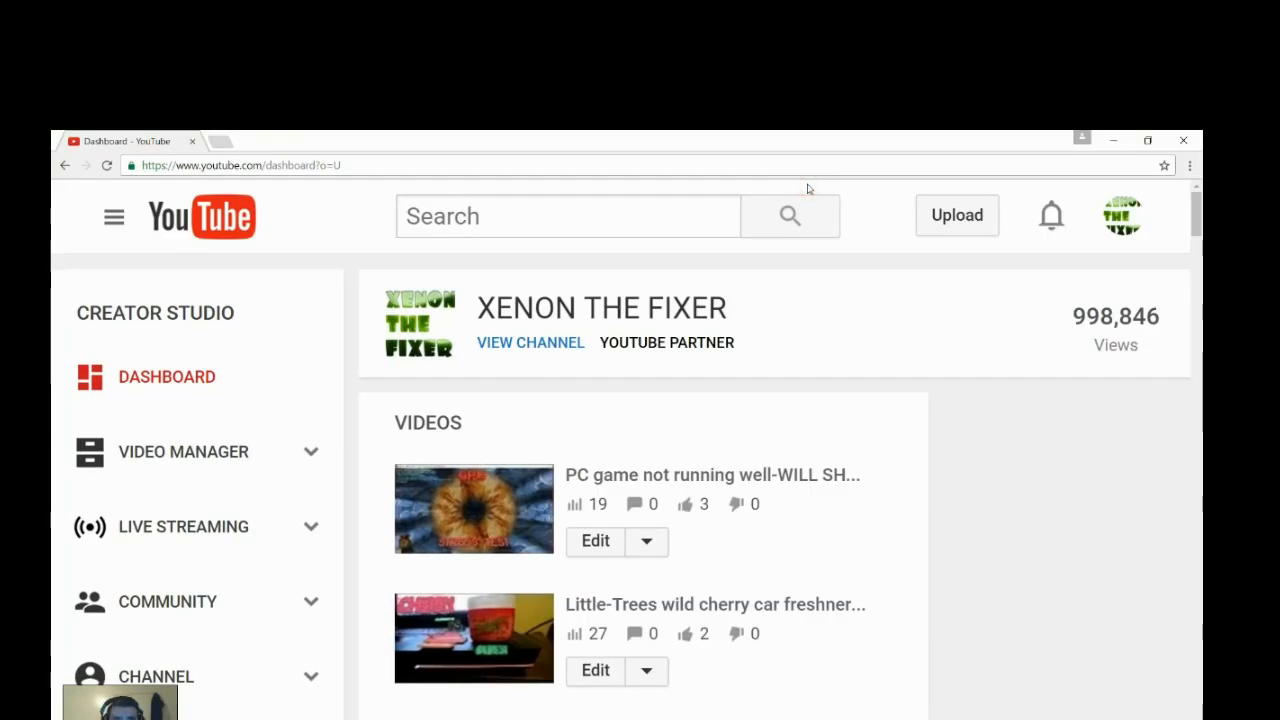
- Scroll through the oversized YouTube creator dashboard and Yahoo pages
{"action": "scroll", "scroll_direction": "down", "scroll_amount": 3}
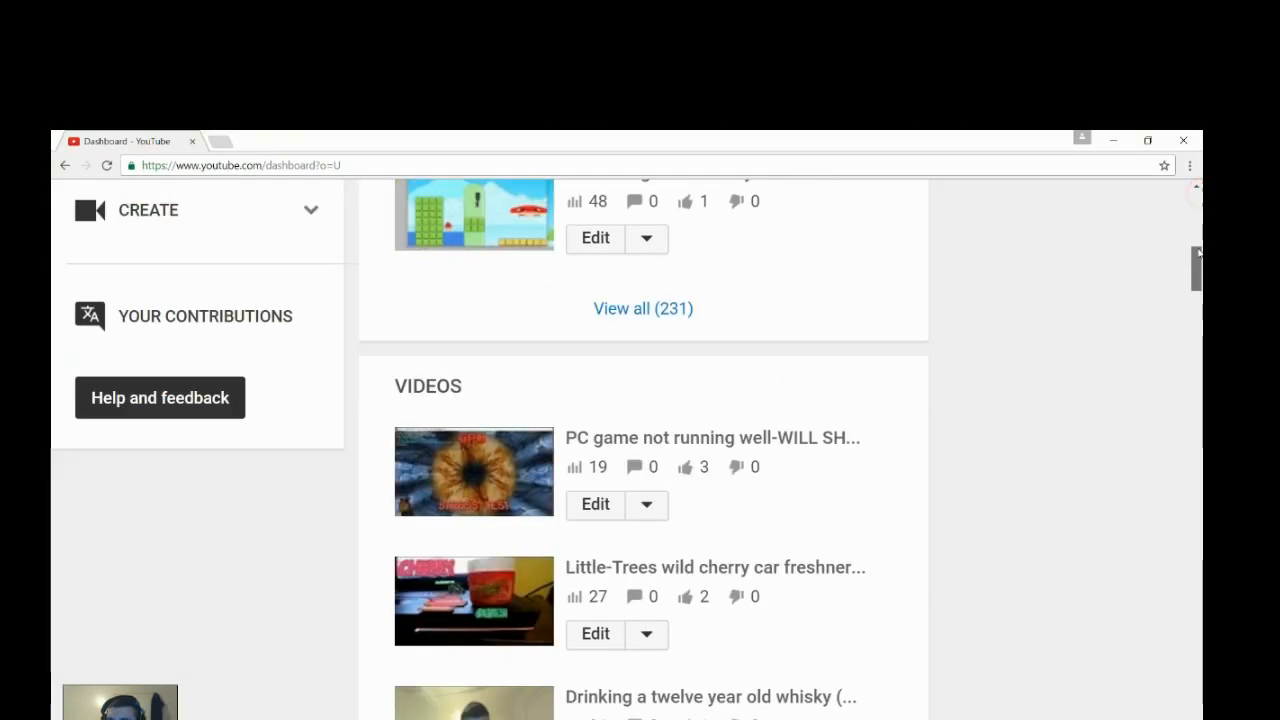
{"action": "scroll", "scroll_direction": "down", "scroll_amount": 3}
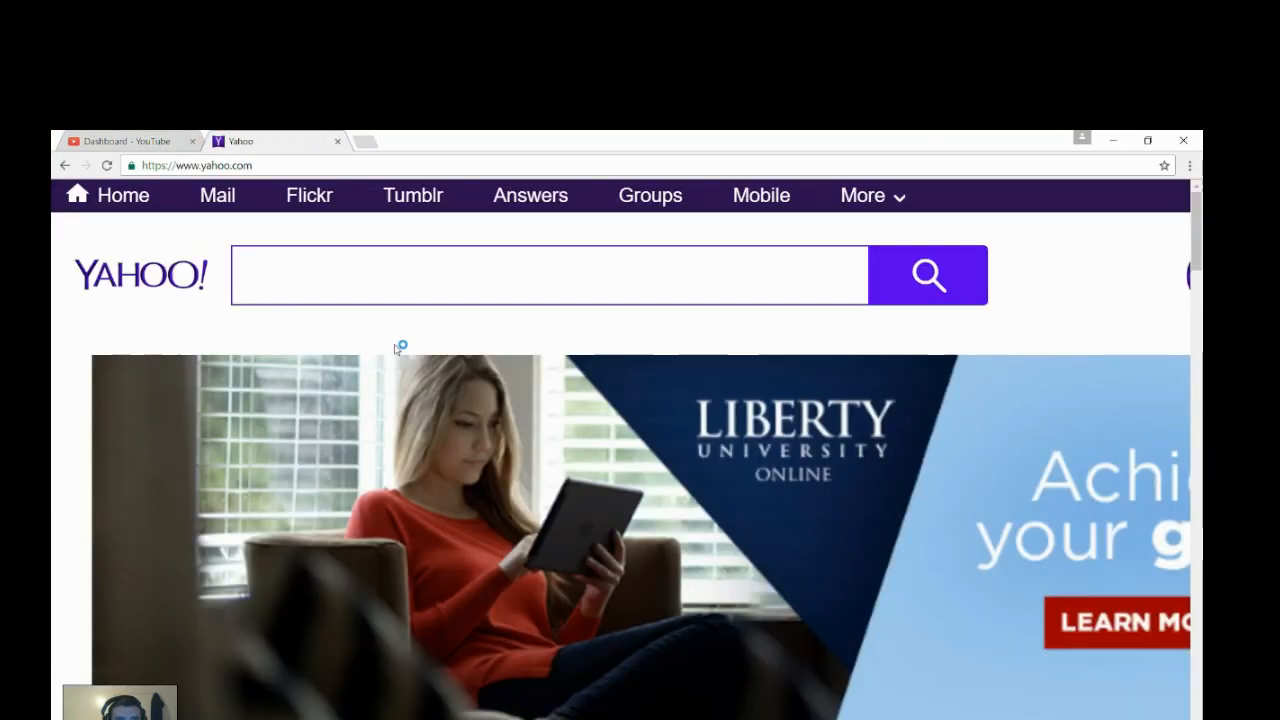
{"action": "scroll", "scroll_direction": "down", "scroll_amount": 3}
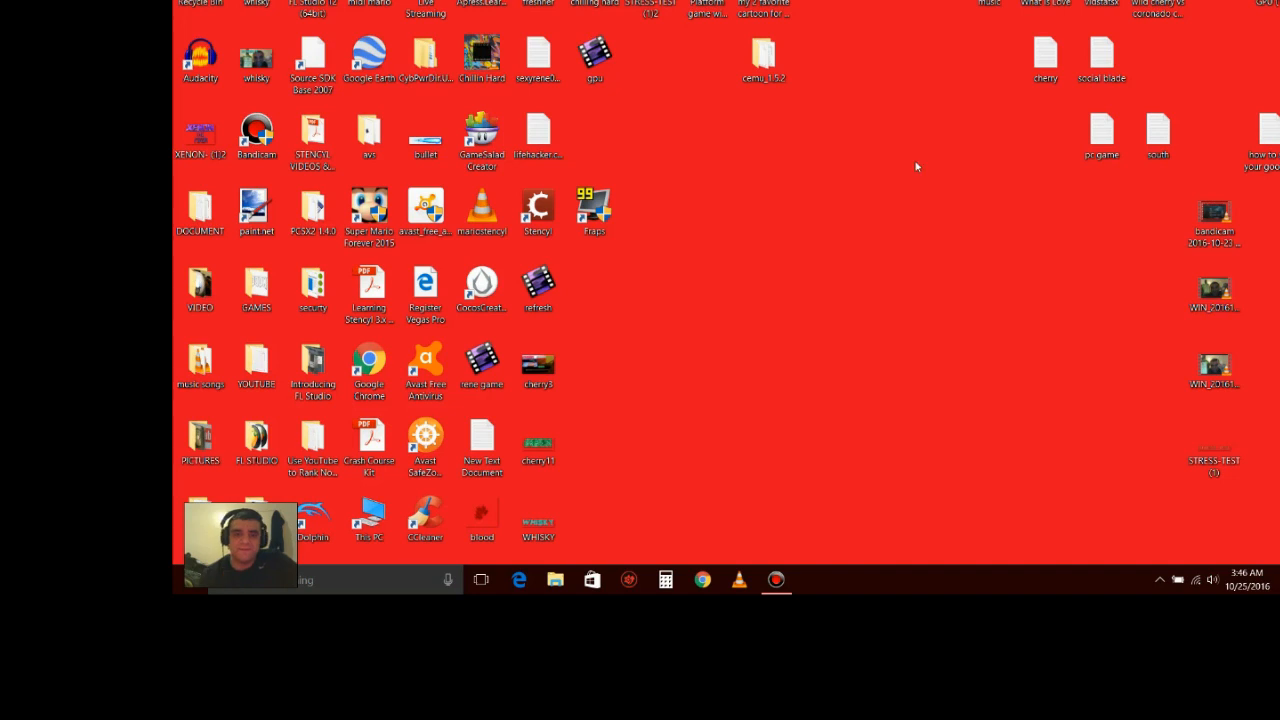
- Relaunch Chrome and go to Settings from the three-dot menu
{"action": "left_click", "coordinate": [703, 580]}
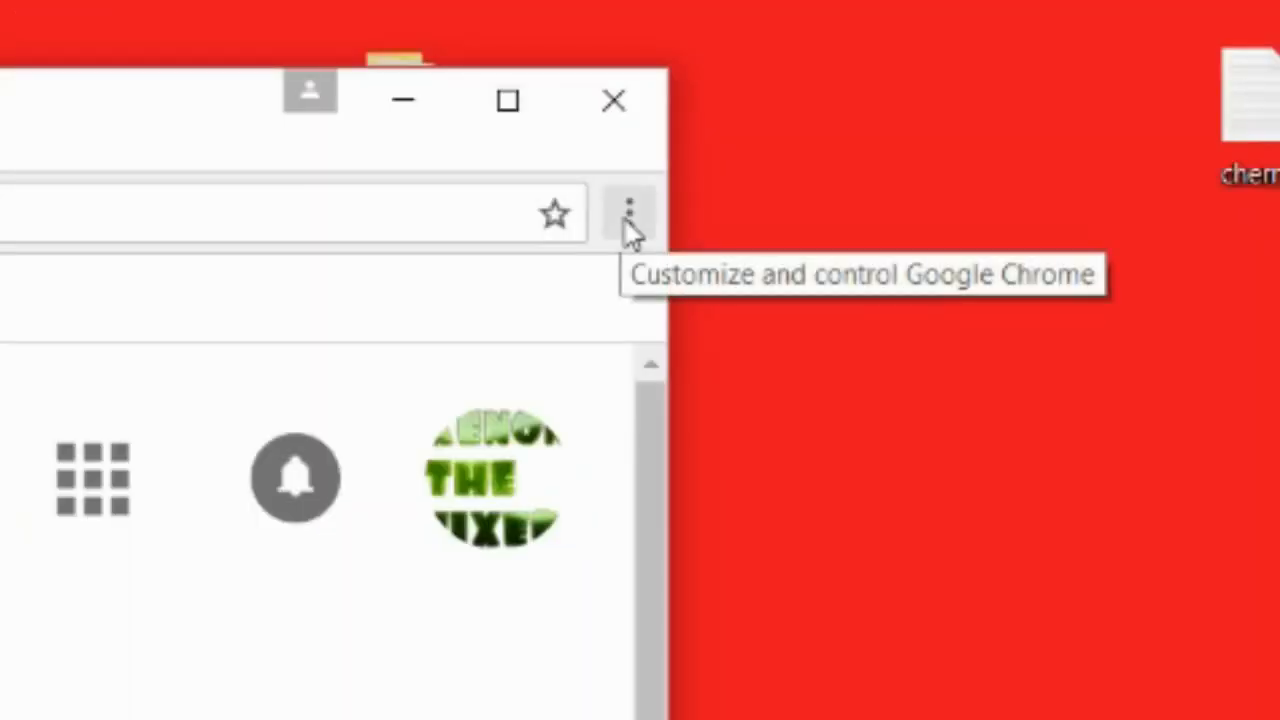
{"action": "left_click", "coordinate": [629, 214]}
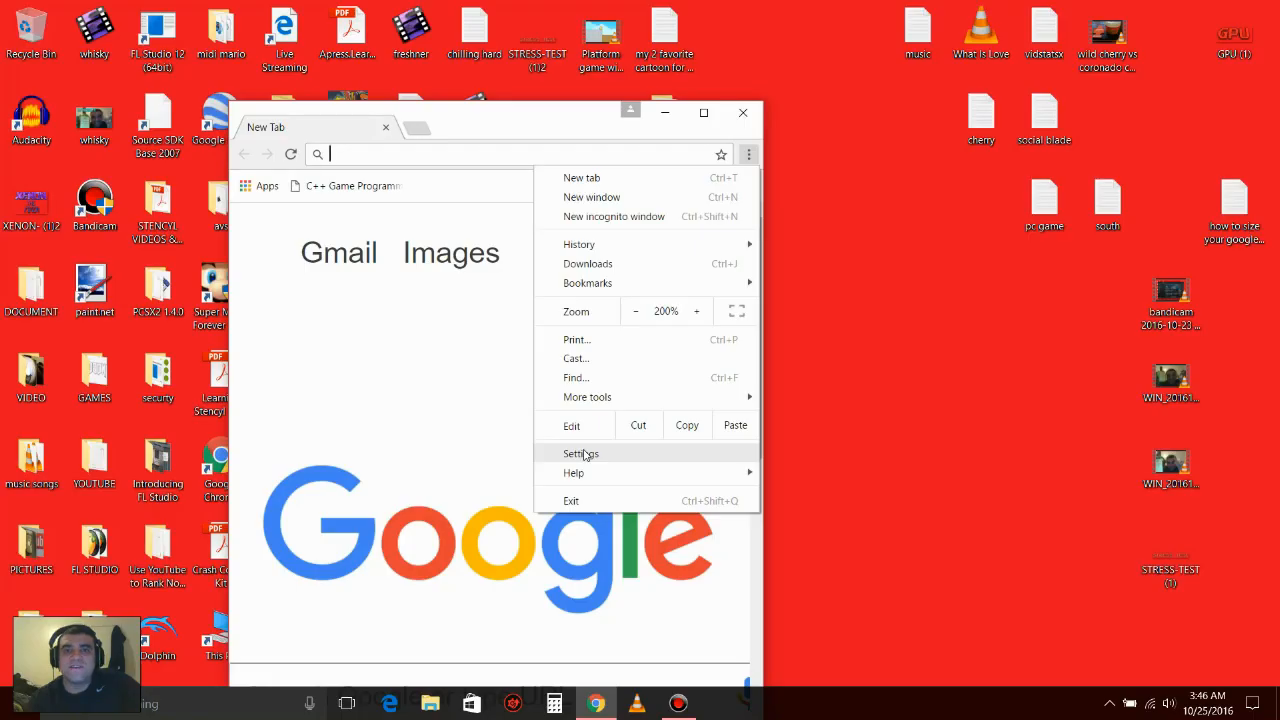
{"action": "left_click", "coordinate": [581, 453]}
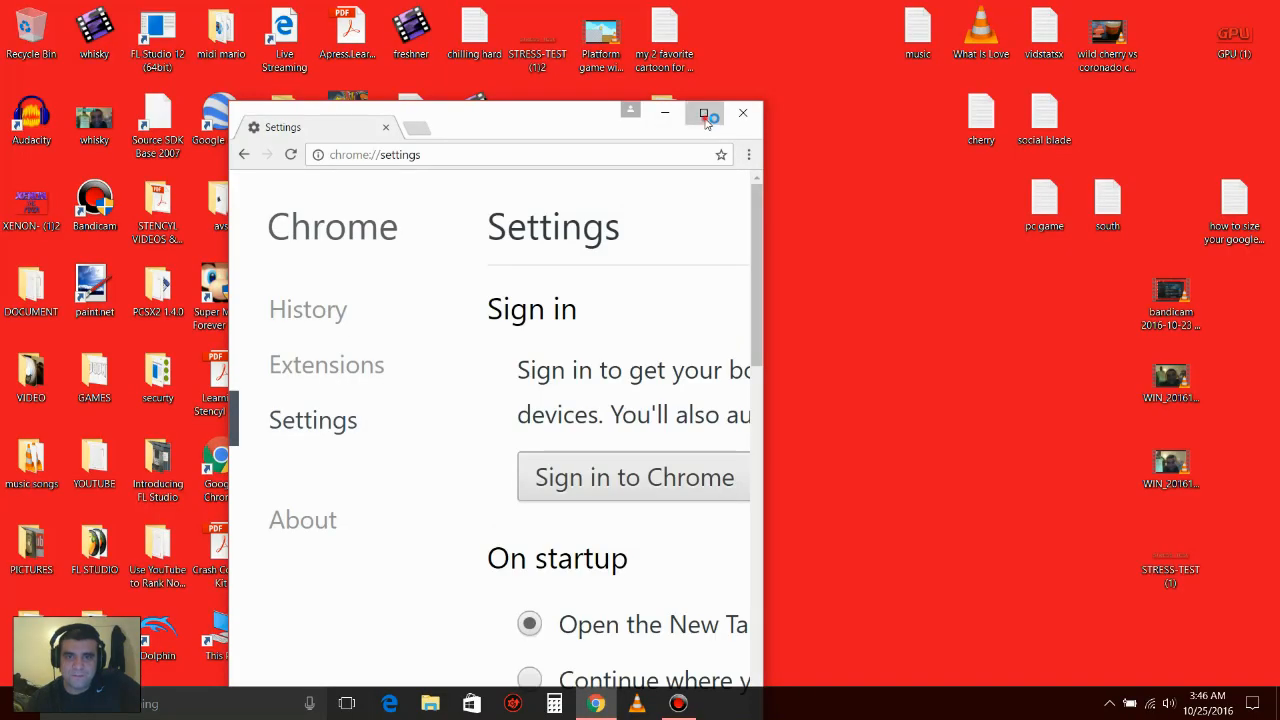
- Maximize Settings, expand advanced settings, and scroll to Web content (Large font, 200% zoom)
{"action": "left_click", "coordinate": [704, 112]}
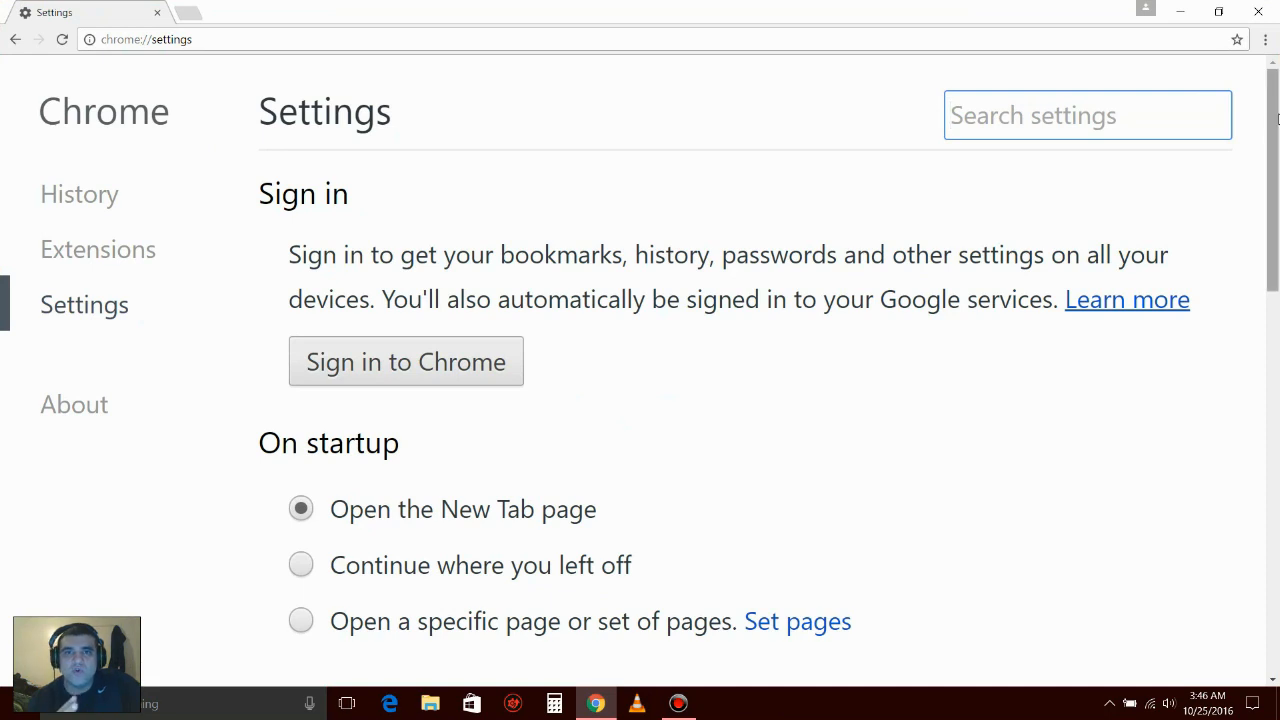
{"action": "scroll", "scroll_direction": "down", "scroll_amount": 3}
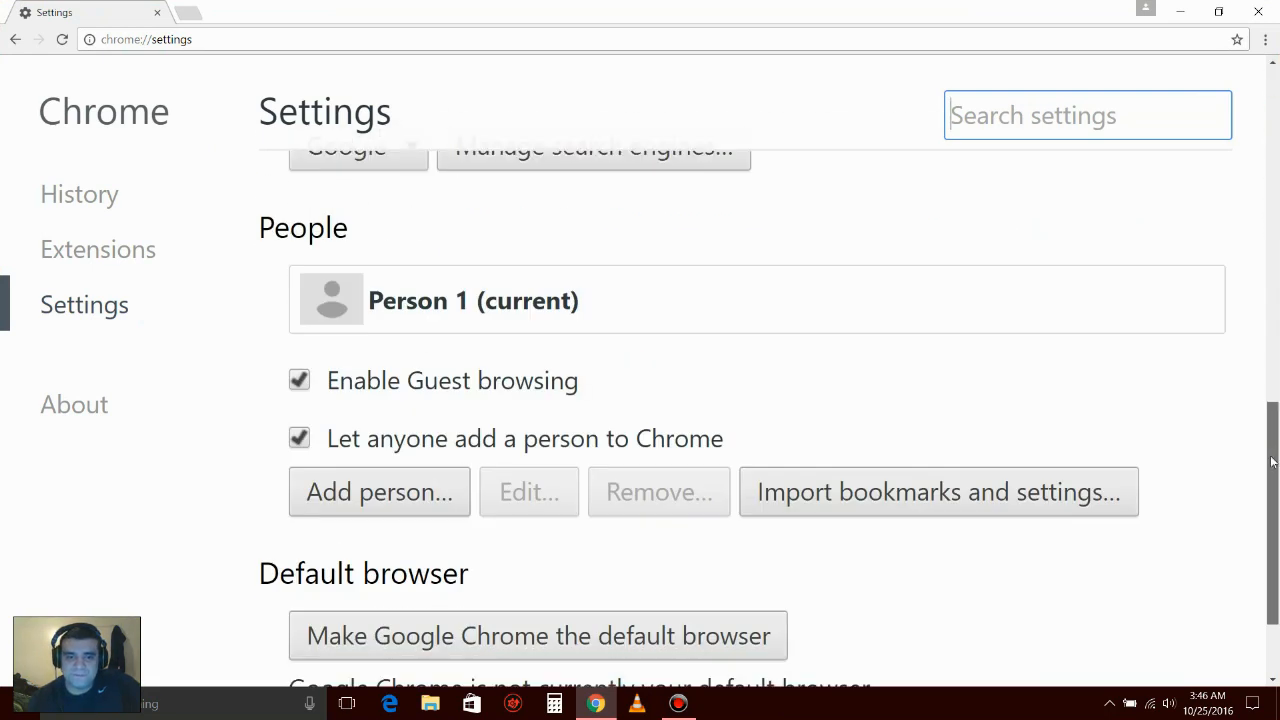
{"action": "scroll", "scroll_direction": "down", "scroll_amount": 3}
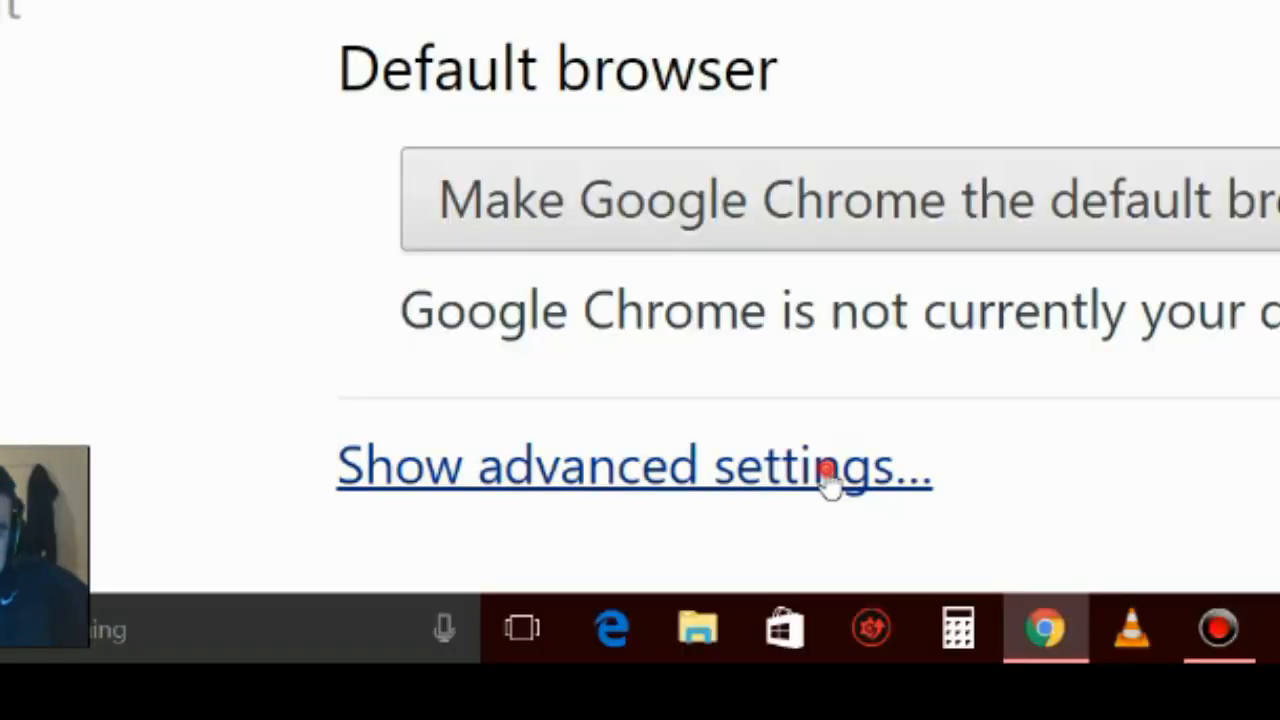
{"action": "left_click", "coordinate": [635, 465]}
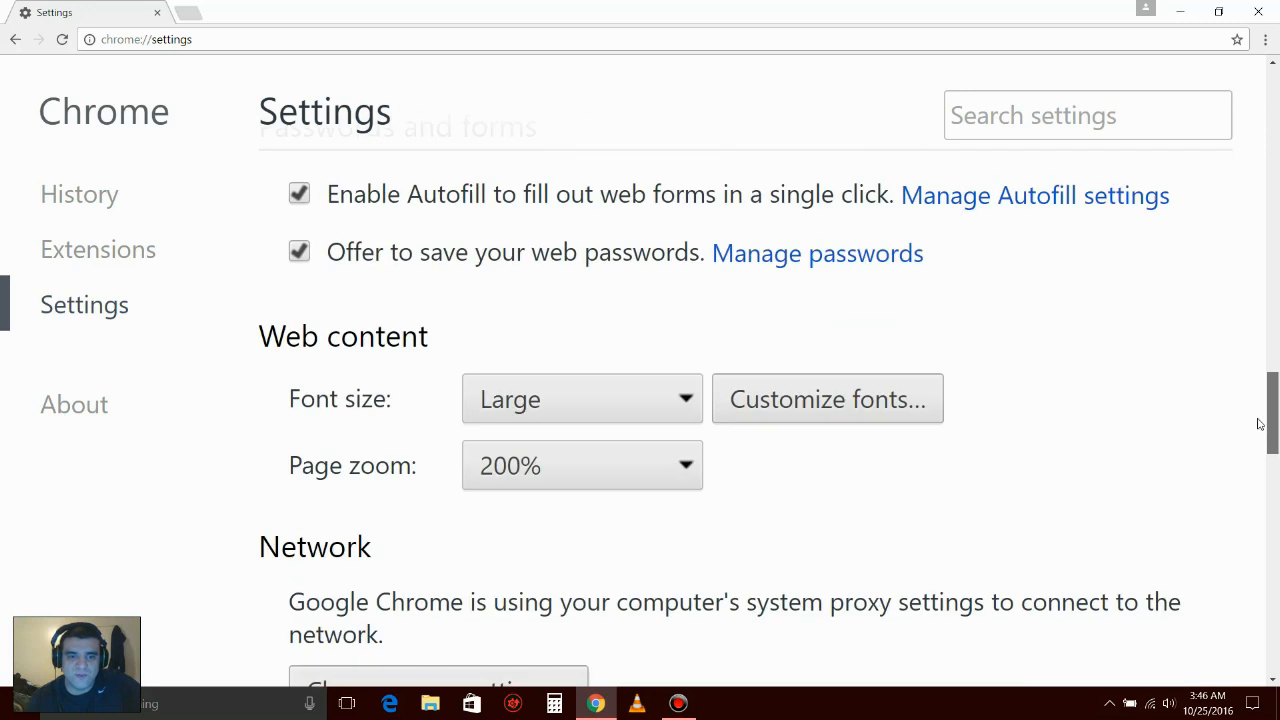
{"action": "scroll", "scroll_direction": "down", "scroll_amount": 3}
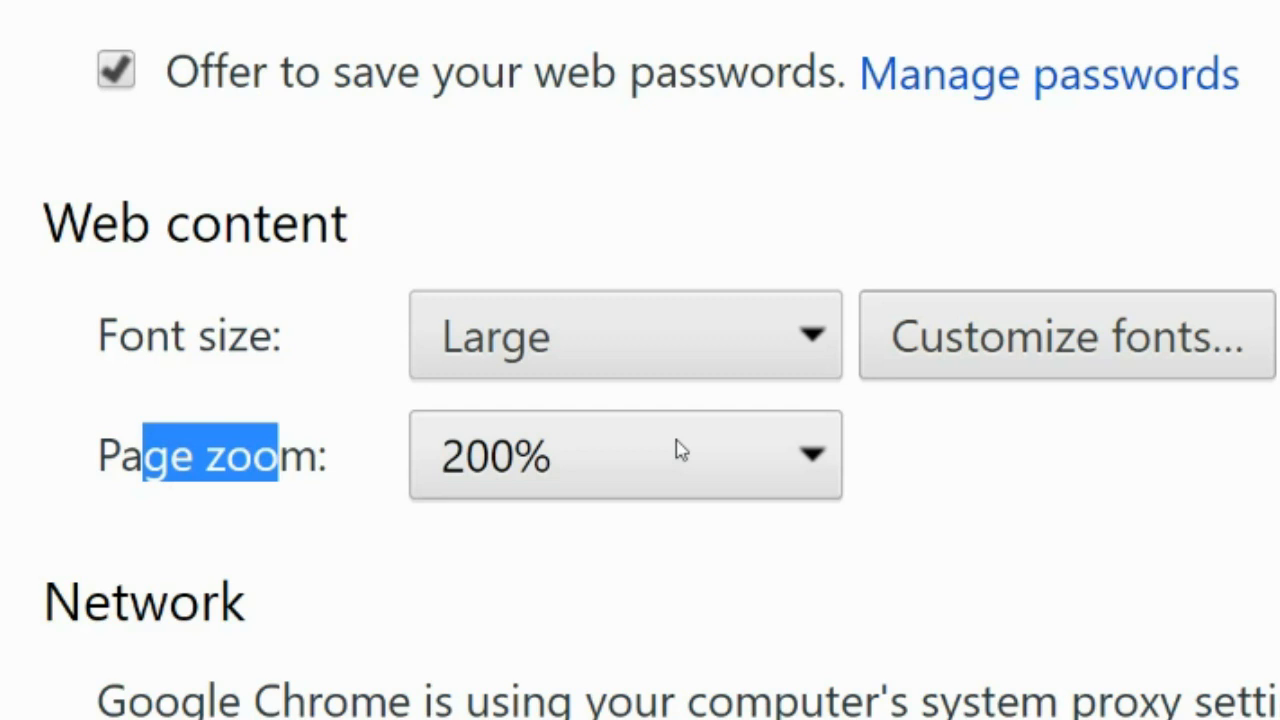
- Choose 75% from the Page zoom list
{"action": "left_click", "coordinate": [625, 455]}
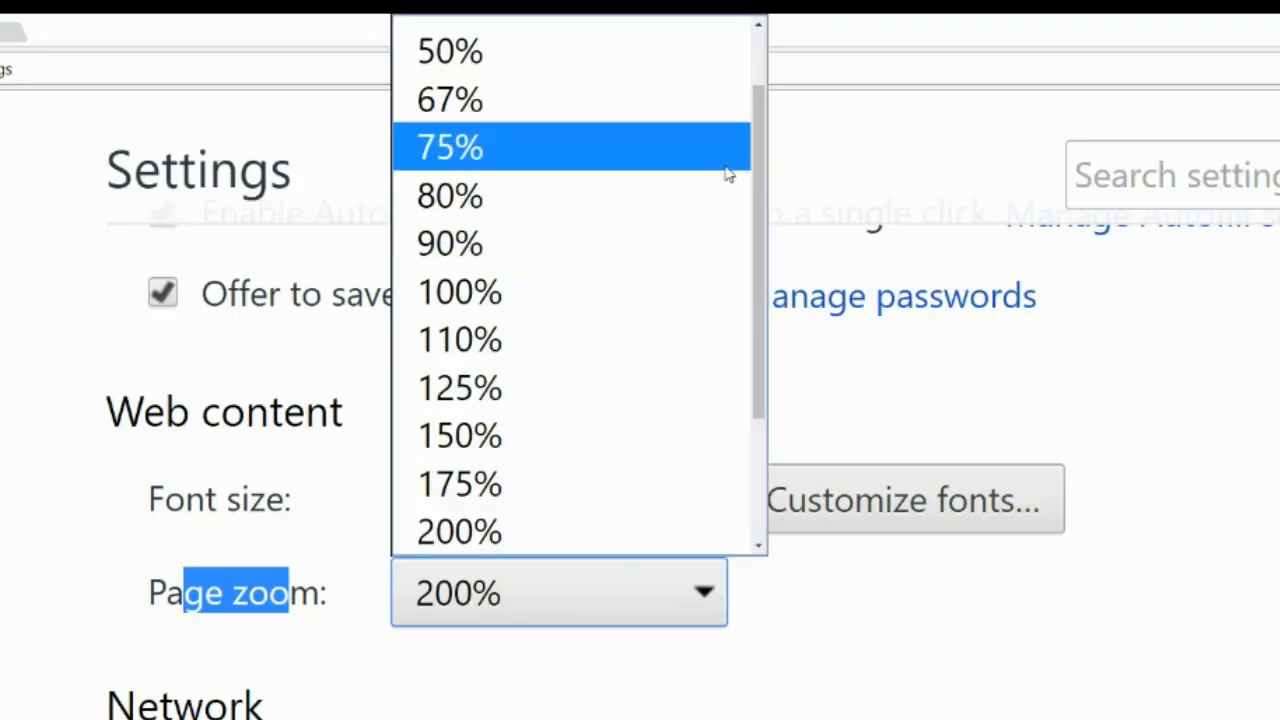
{"action": "left_click", "coordinate": [448, 147]}
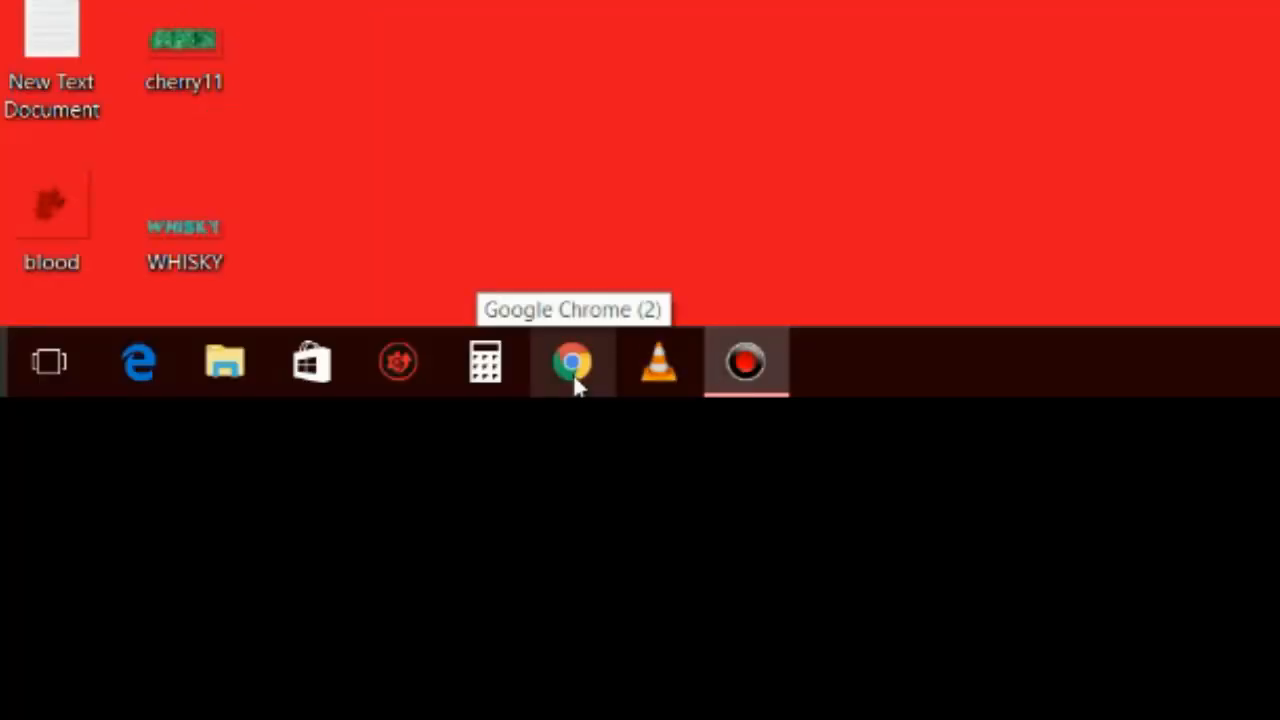
- Restore Chrome and open the YouTube thumbnail to check the smaller display
{"action": "left_click", "coordinate": [572, 362]}
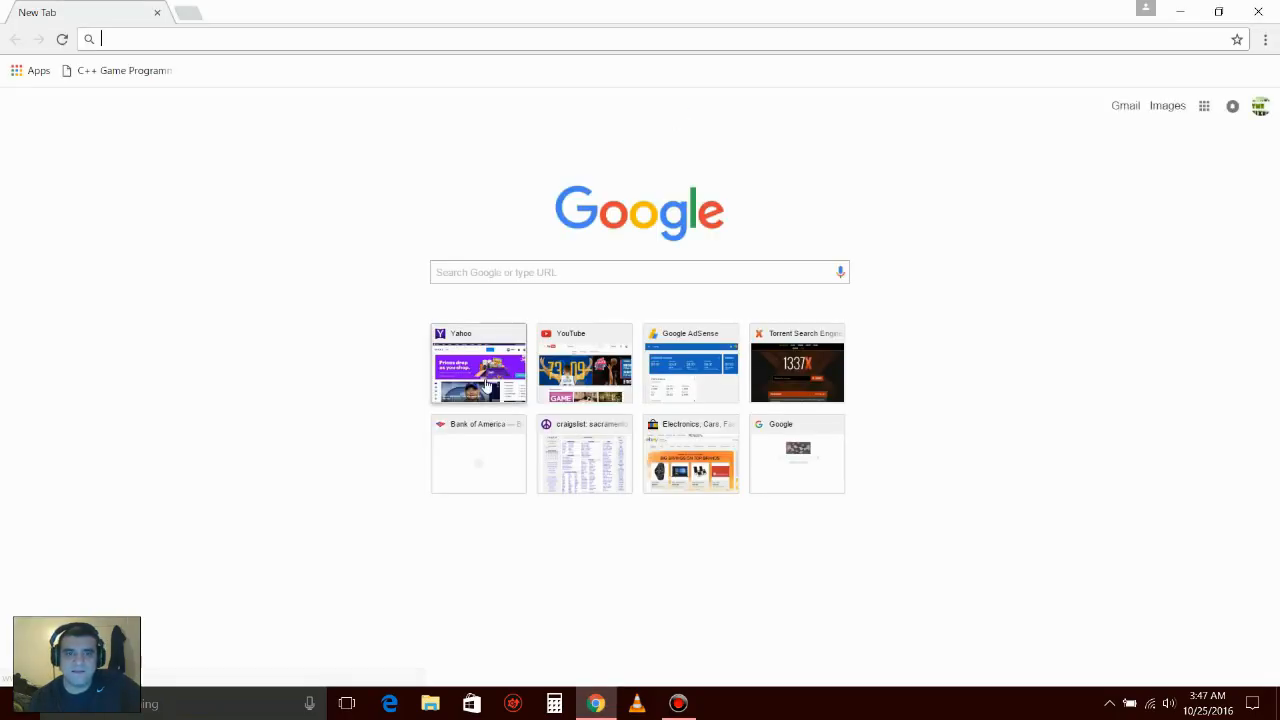
{"action": "left_click", "coordinate": [584, 365]}
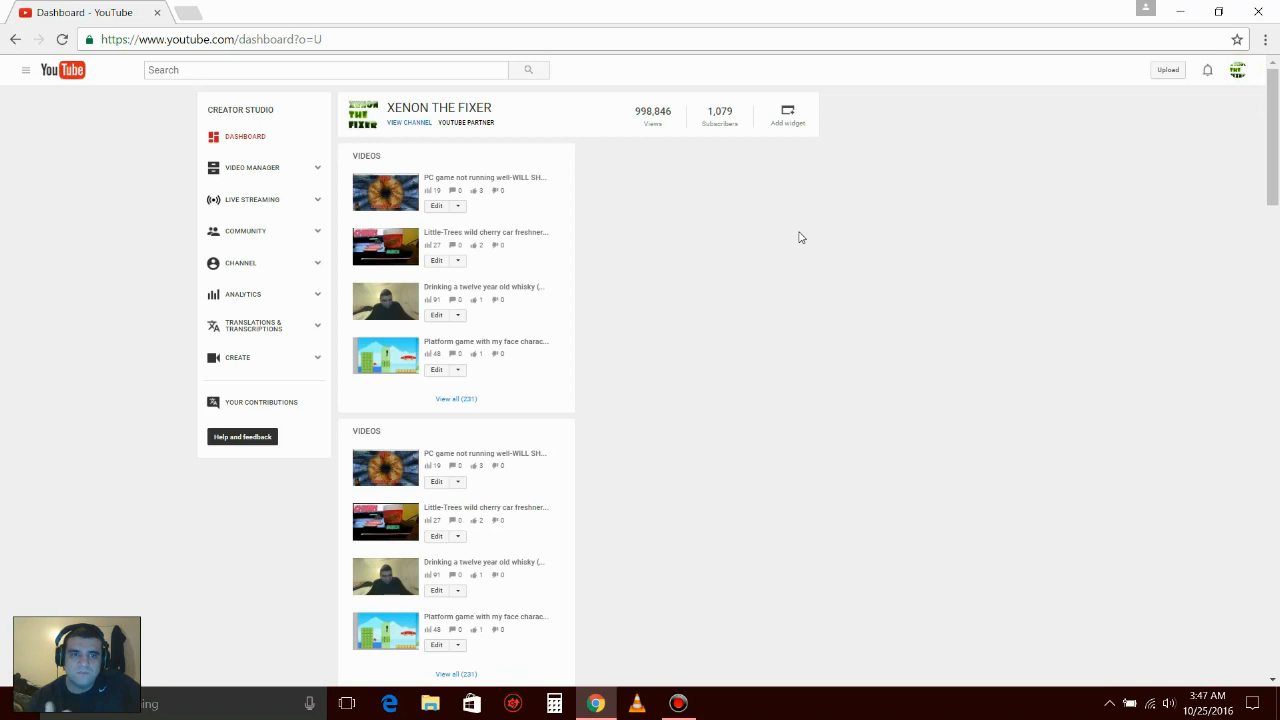
{"action": "mouse_move", "coordinate": [688, 33]}
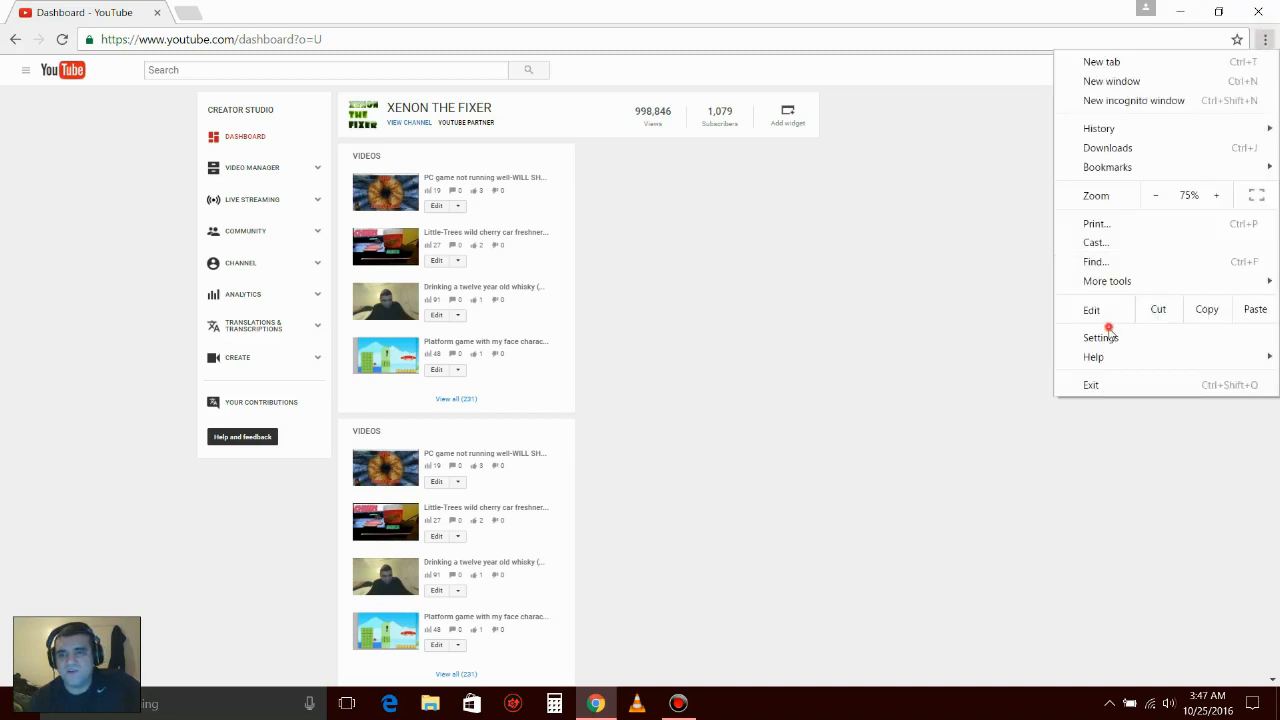
- Open Settings in a new tab and scroll to Web content (Very Large font, 75% zoom)
{"action": "left_click", "coordinate": [1100, 337]}
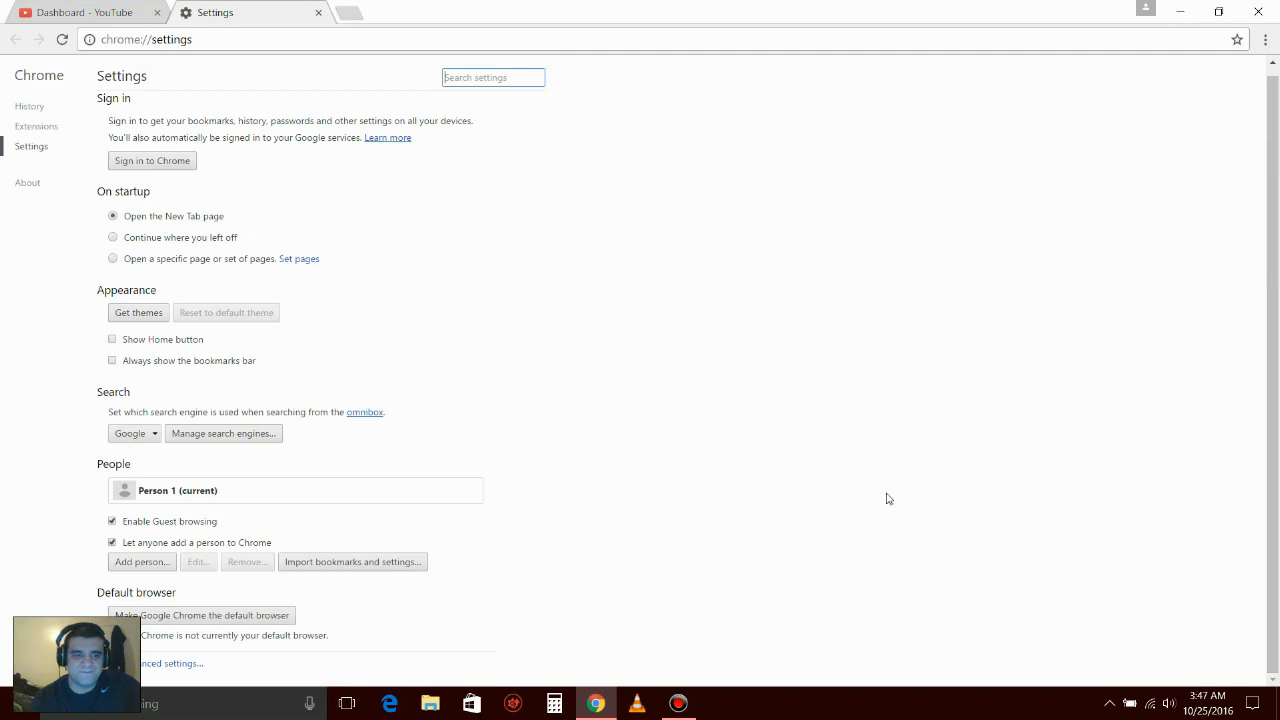
{"action": "scroll", "scroll_direction": "down", "scroll_amount": 3}
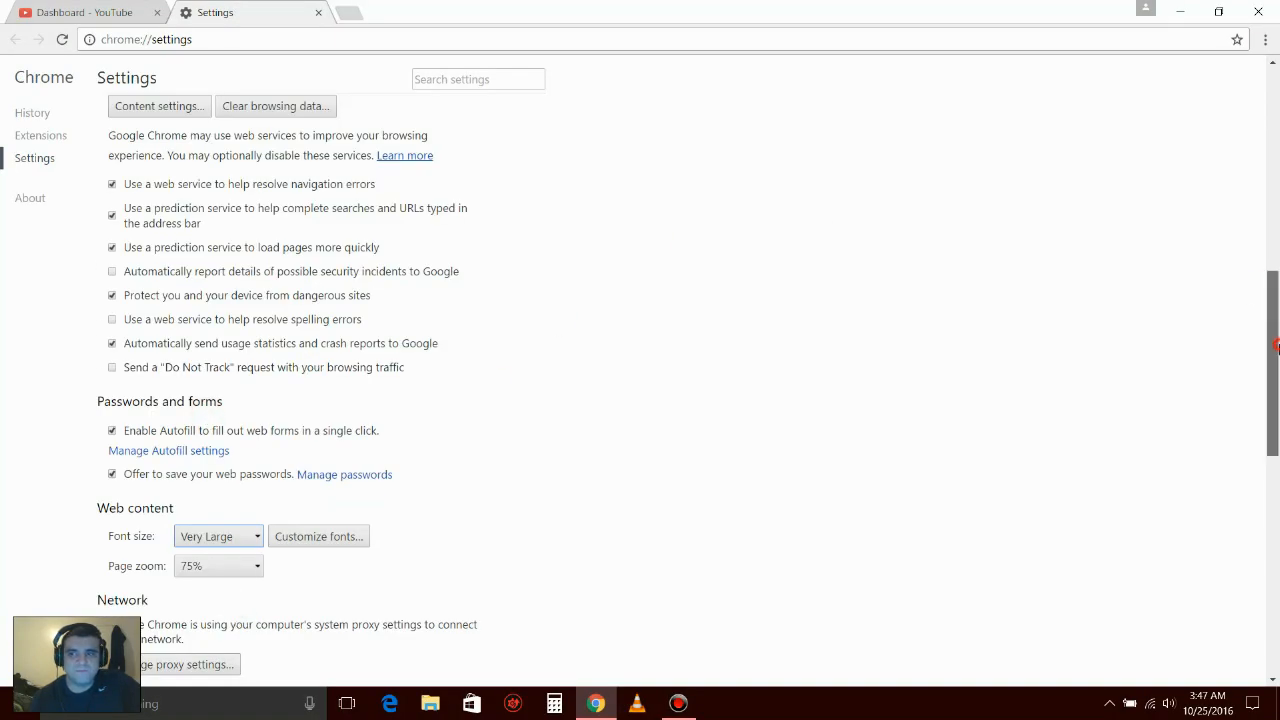
{"action": "scroll", "scroll_direction": "up", "scroll_amount": 3}
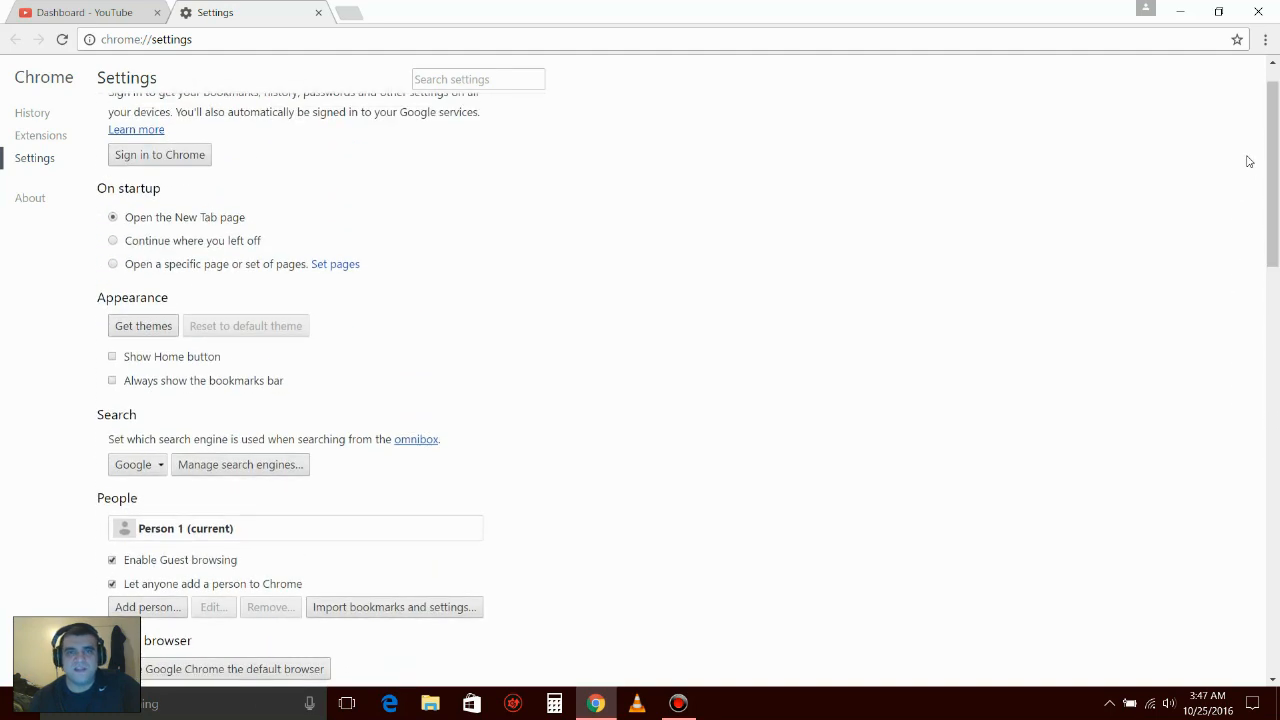